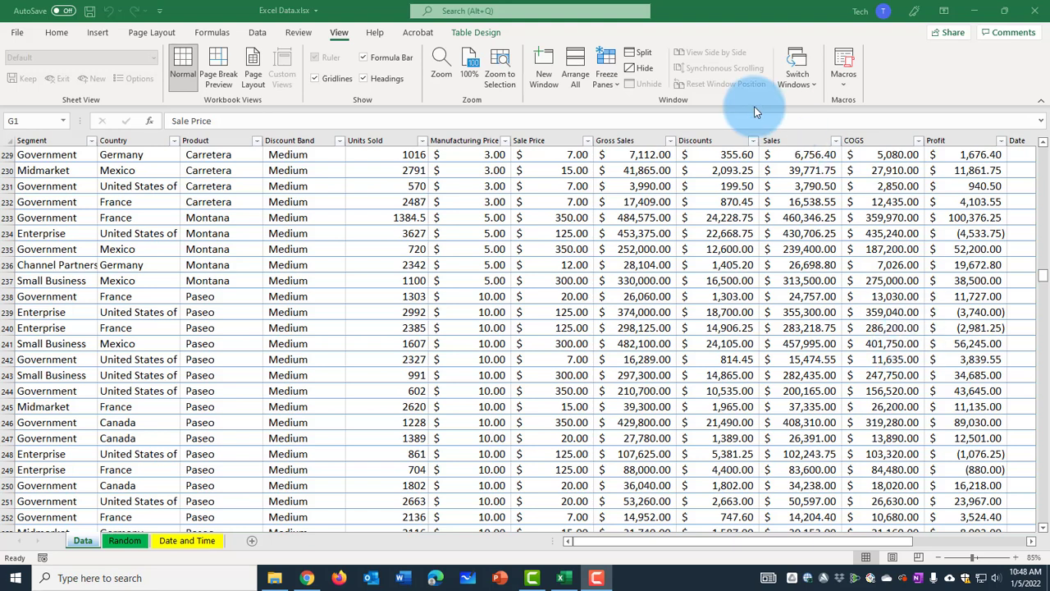
pyautogui.moveTo(753, 204)
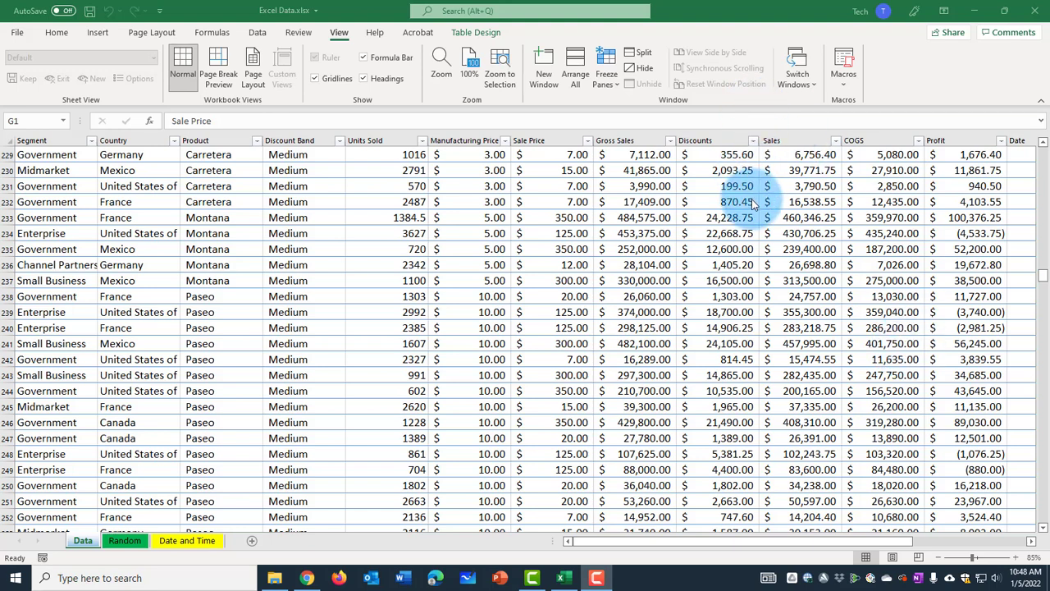
pyautogui.moveTo(758, 244)
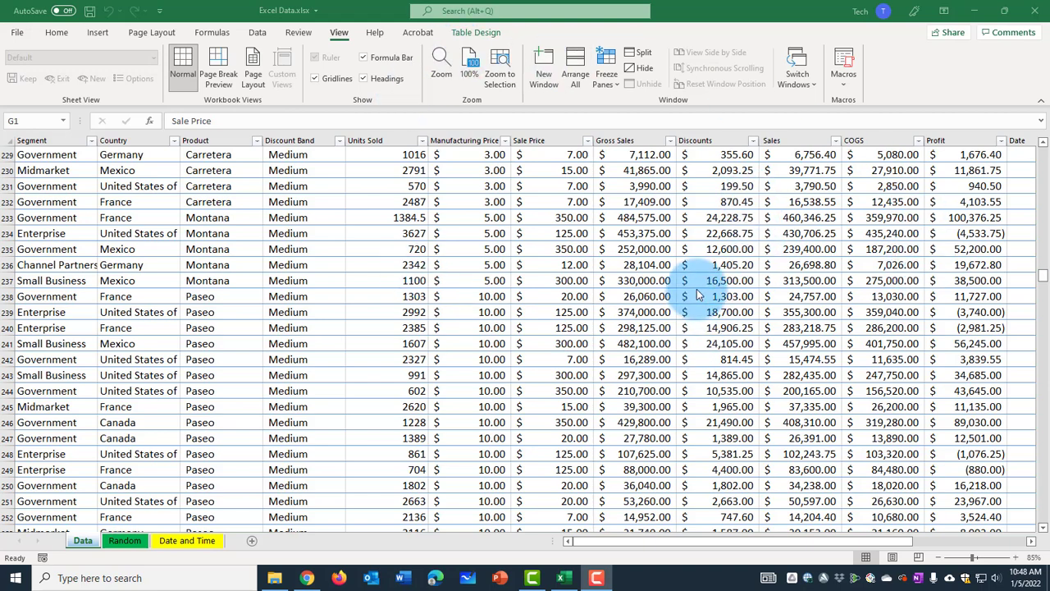
# Scroll down the sales table and select cell A309 as the horizontal split point.
pyautogui.scroll(-3)
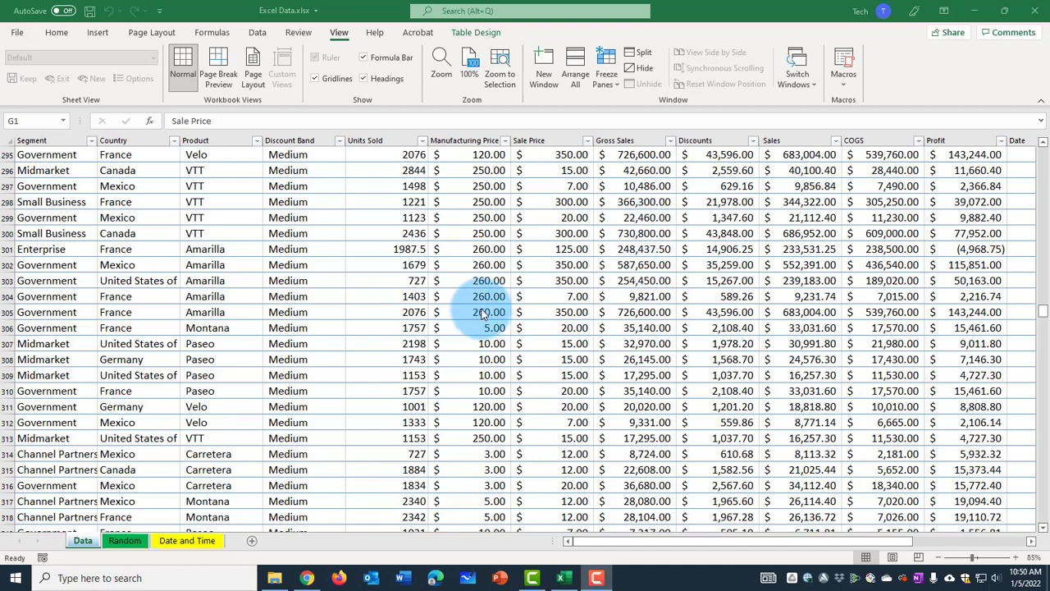
pyautogui.scroll(-3)
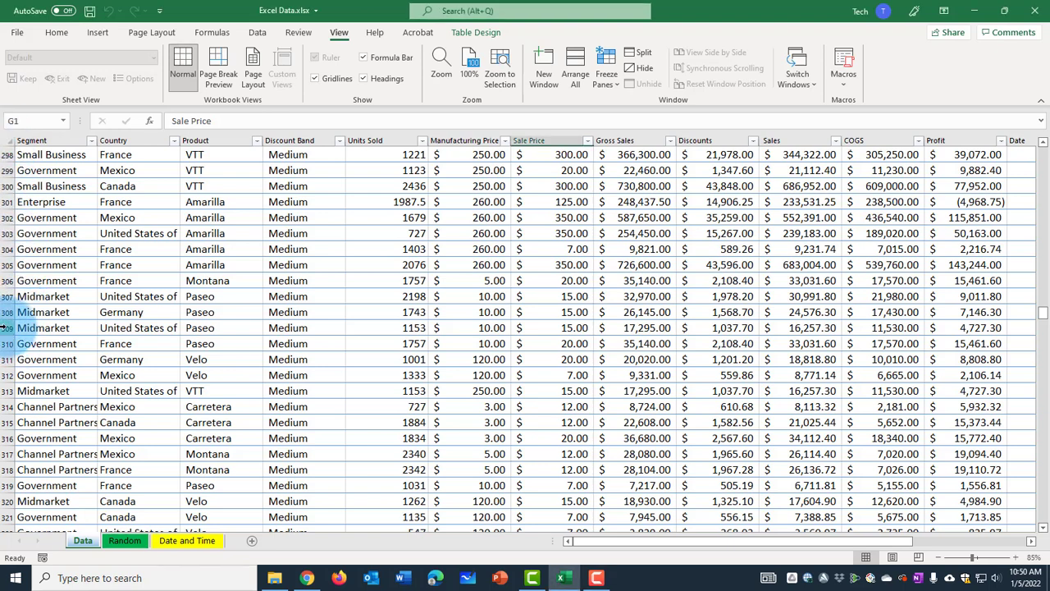
pyautogui.click(42, 328)
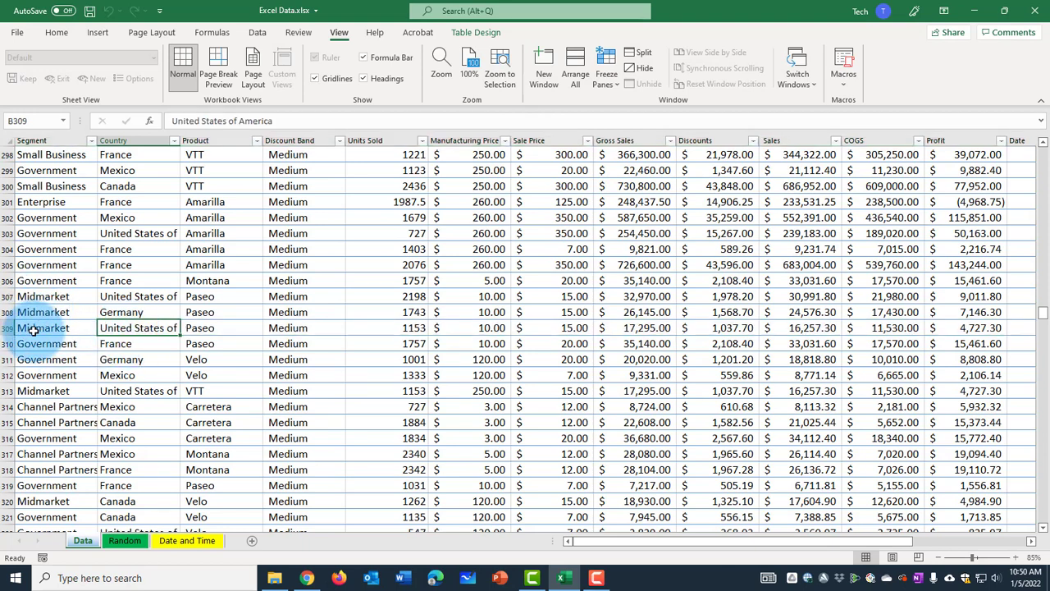
pyautogui.click(44, 328)
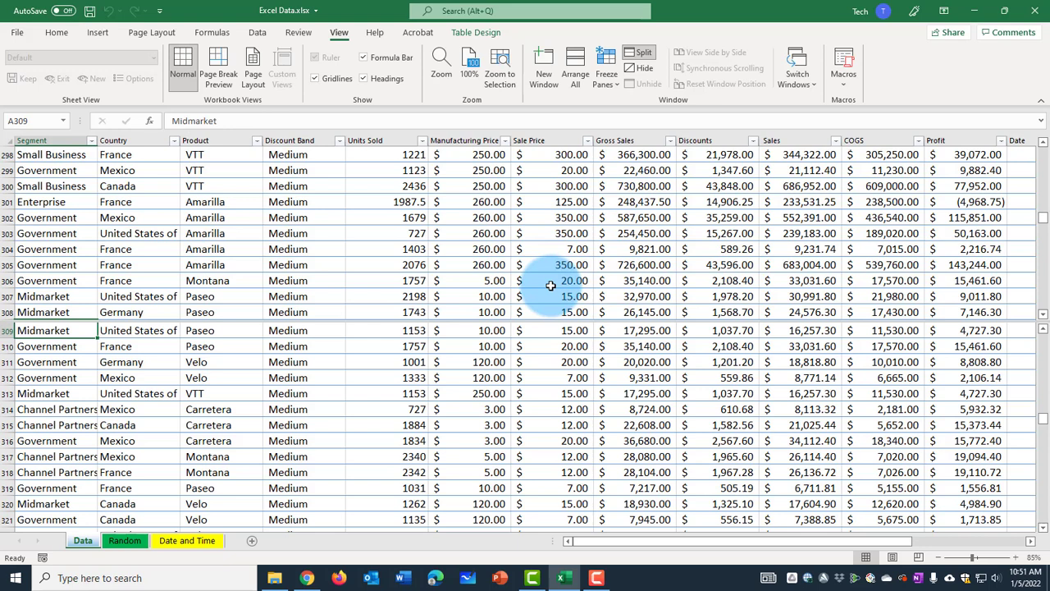
pyautogui.moveTo(748, 318)
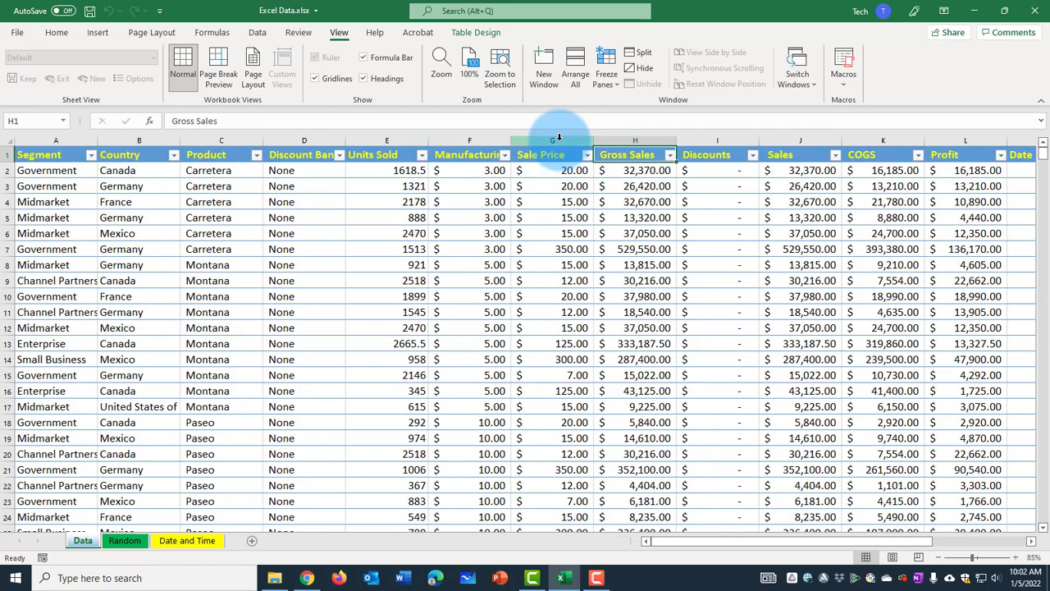
# Select cell G1 in the Sale Price column as the next split point.
pyautogui.click(558, 139)
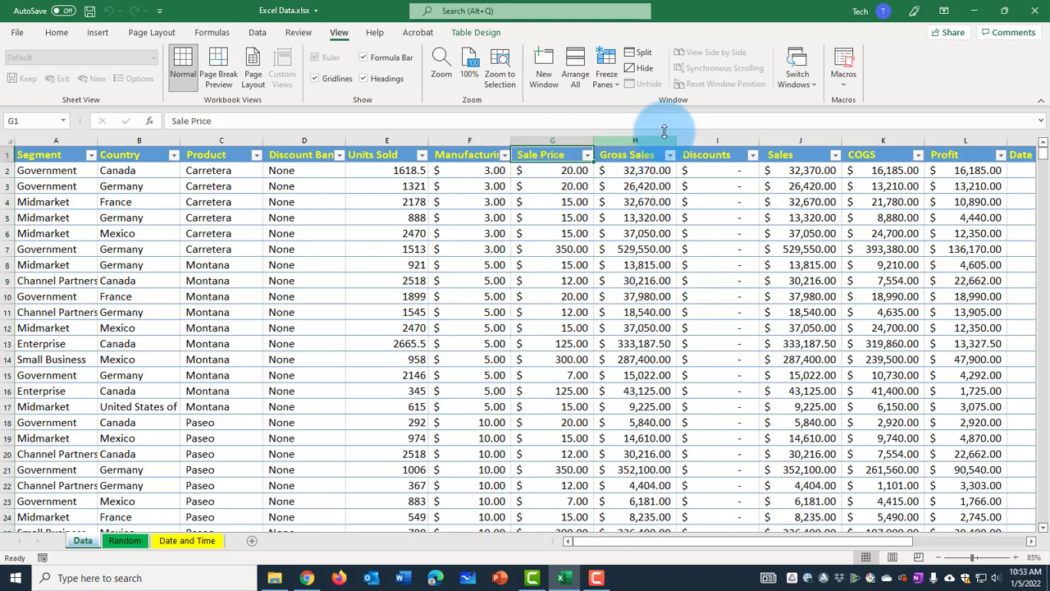
pyautogui.moveTo(640, 52)
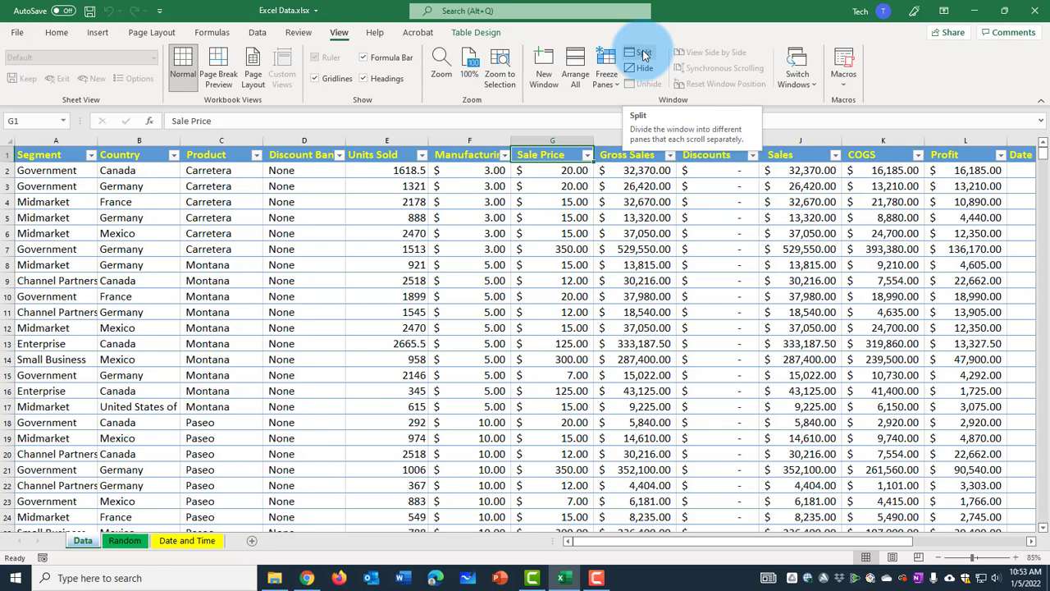
pyautogui.click(631, 51)
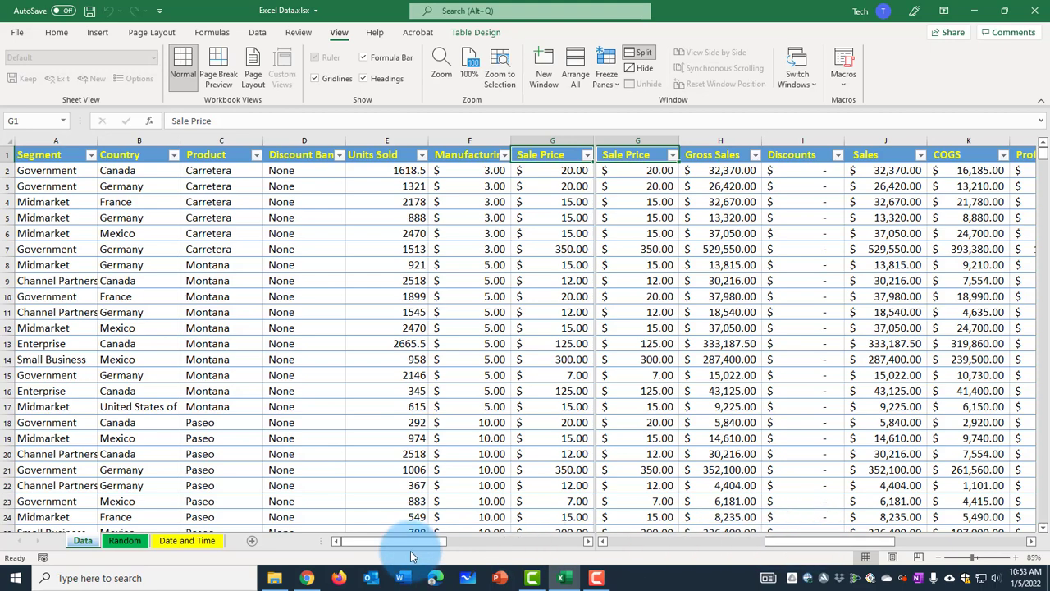
pyautogui.hscroll(3)
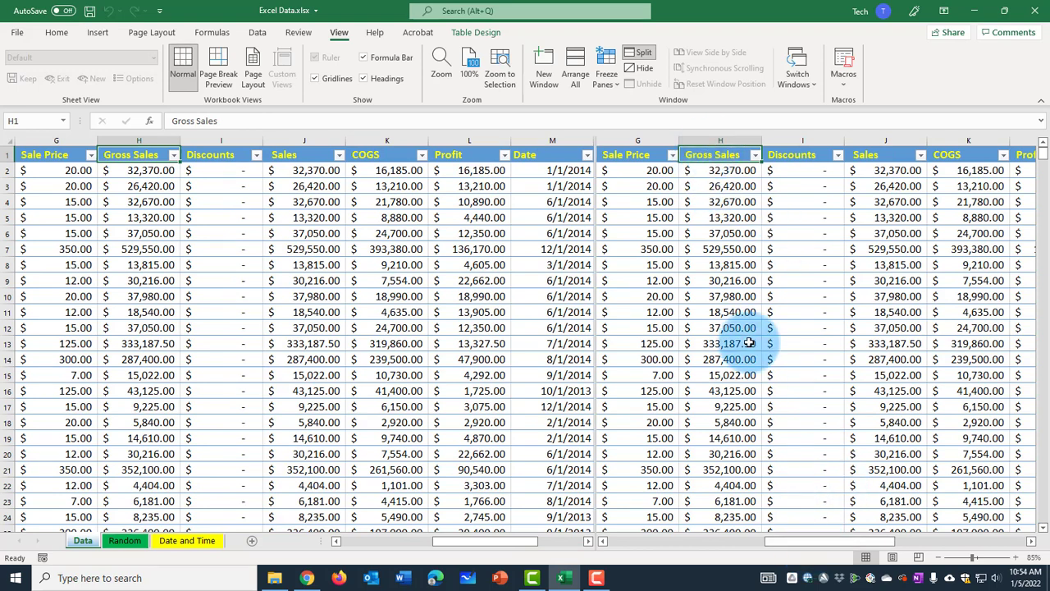
pyautogui.click(456, 154)
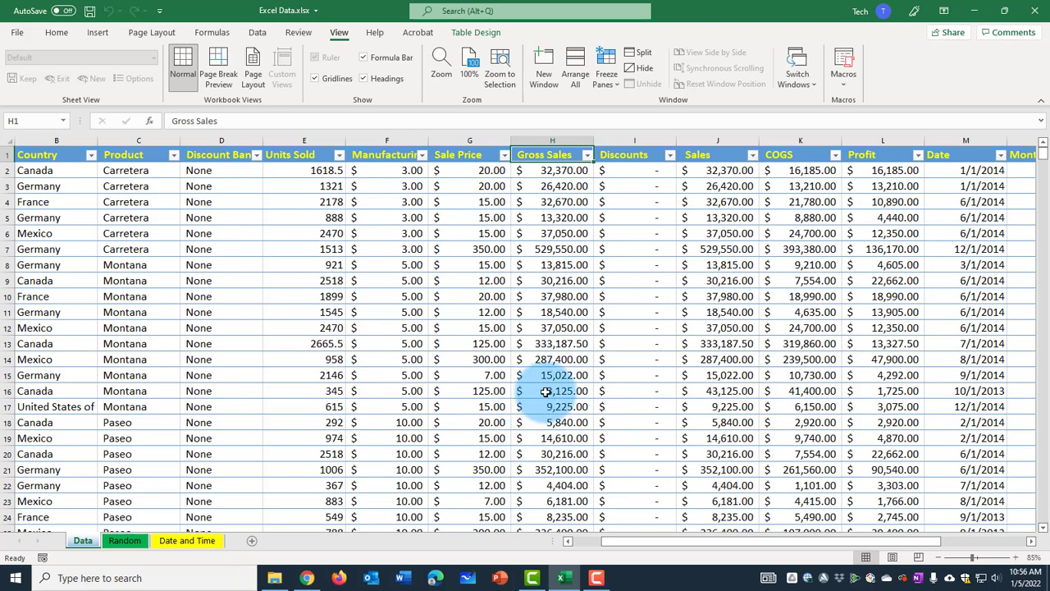
pyautogui.click(551, 390)
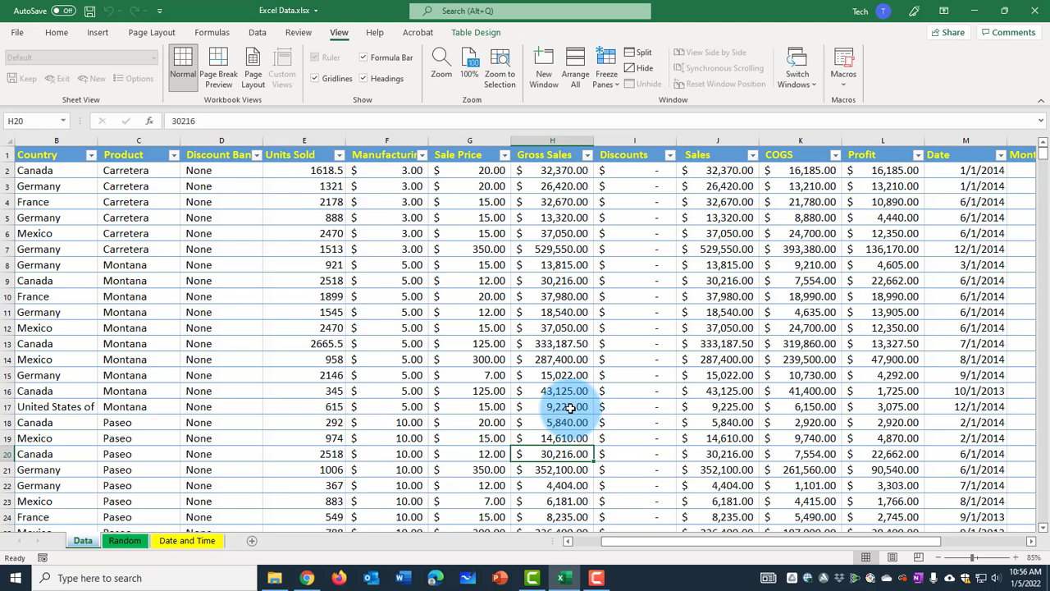
pyautogui.click(557, 390)
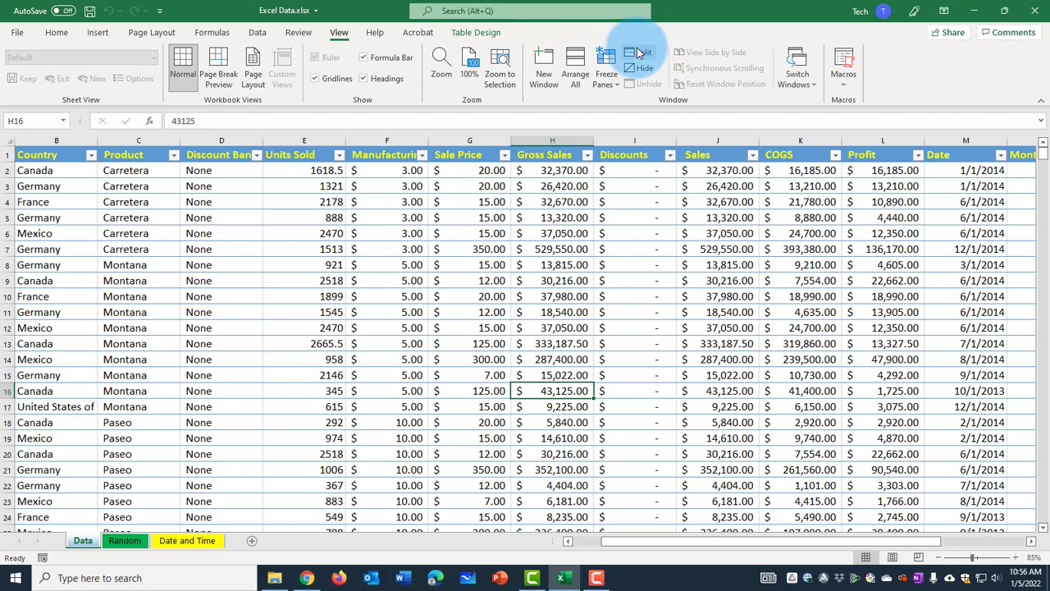
# Split the window into four panes at H16 and scroll within them.
pyautogui.click(642, 51)
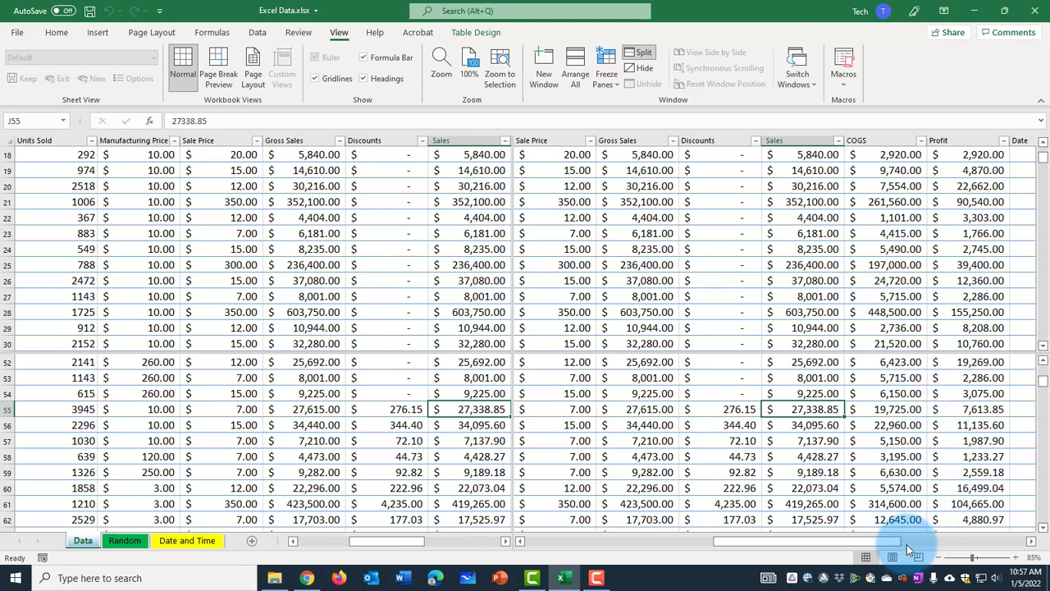
pyautogui.moveTo(1039, 184)
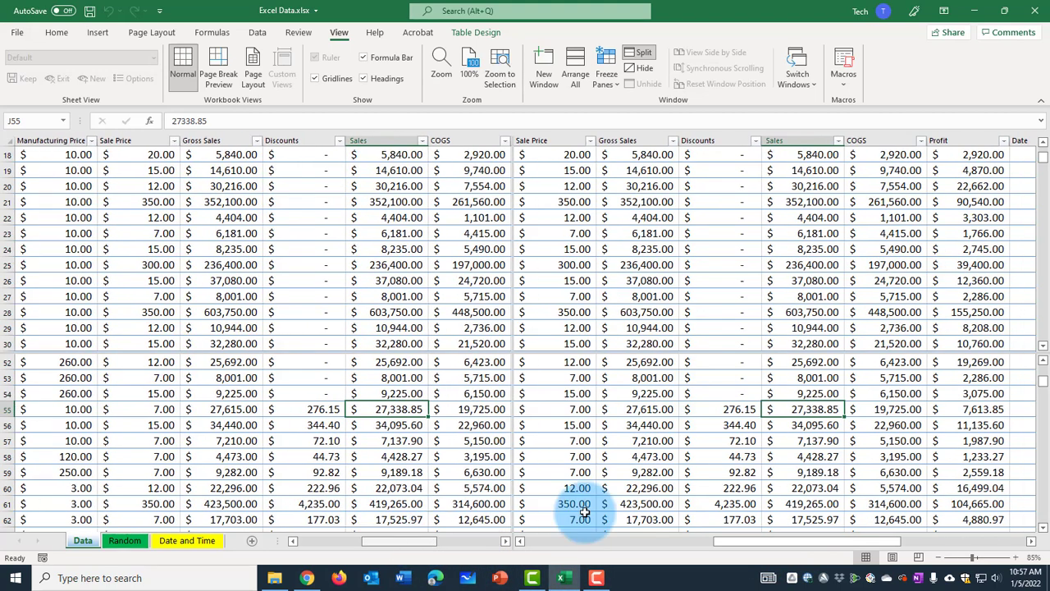
pyautogui.scroll(-3)
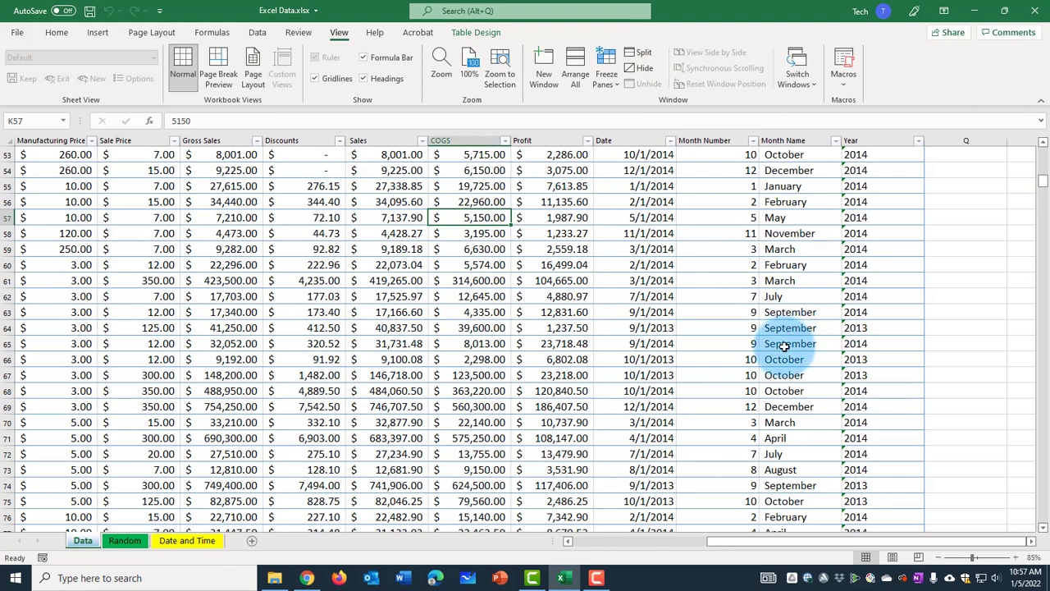
pyautogui.moveTo(706, 376)
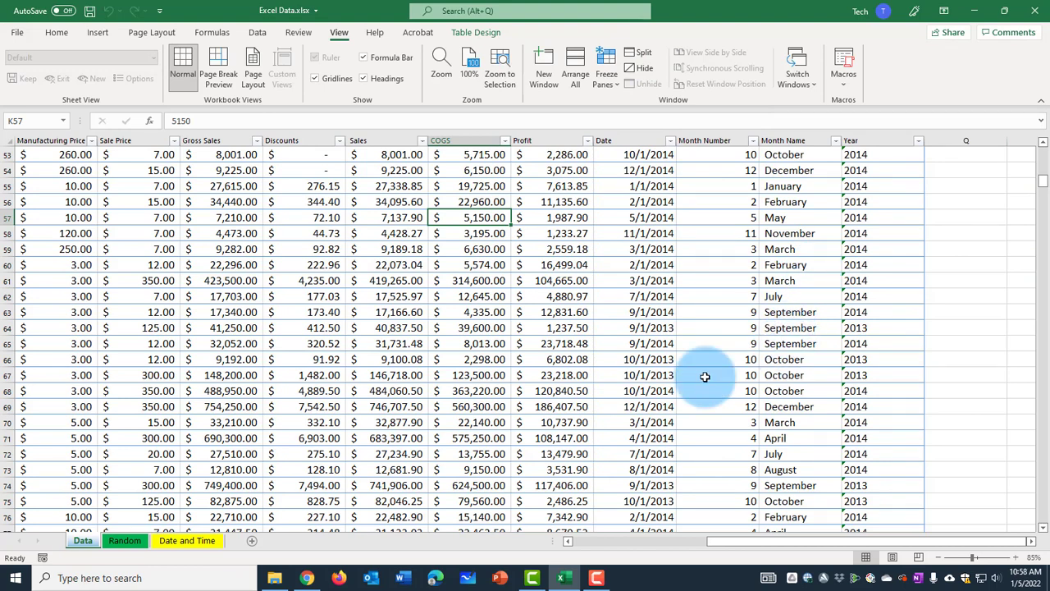